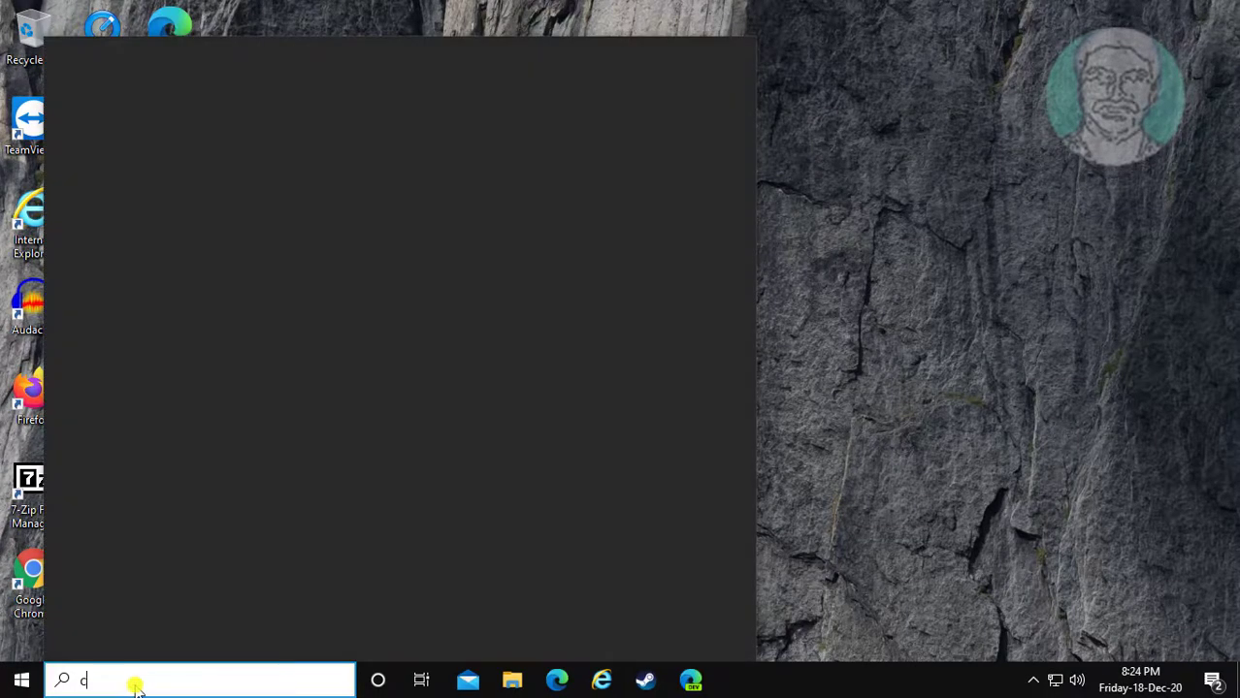
Search for cmd and launch Command Prompt as administrator, accepting the UAC prompt
type("md")
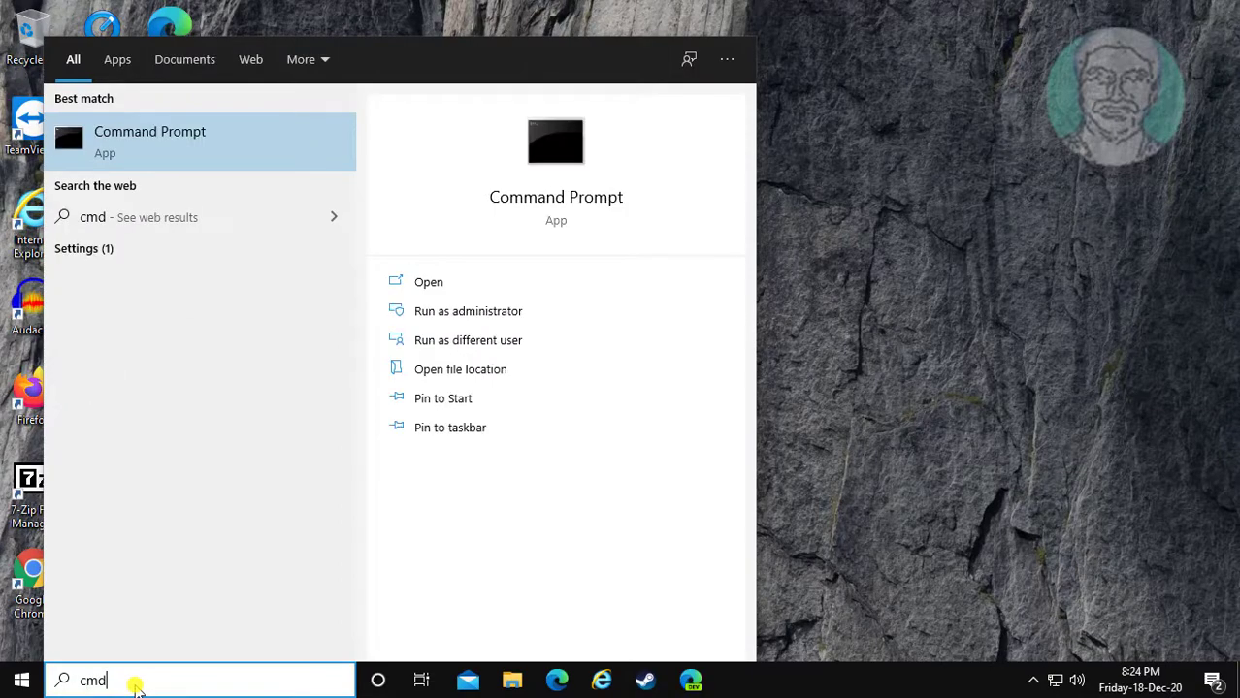
right_click(150, 141)
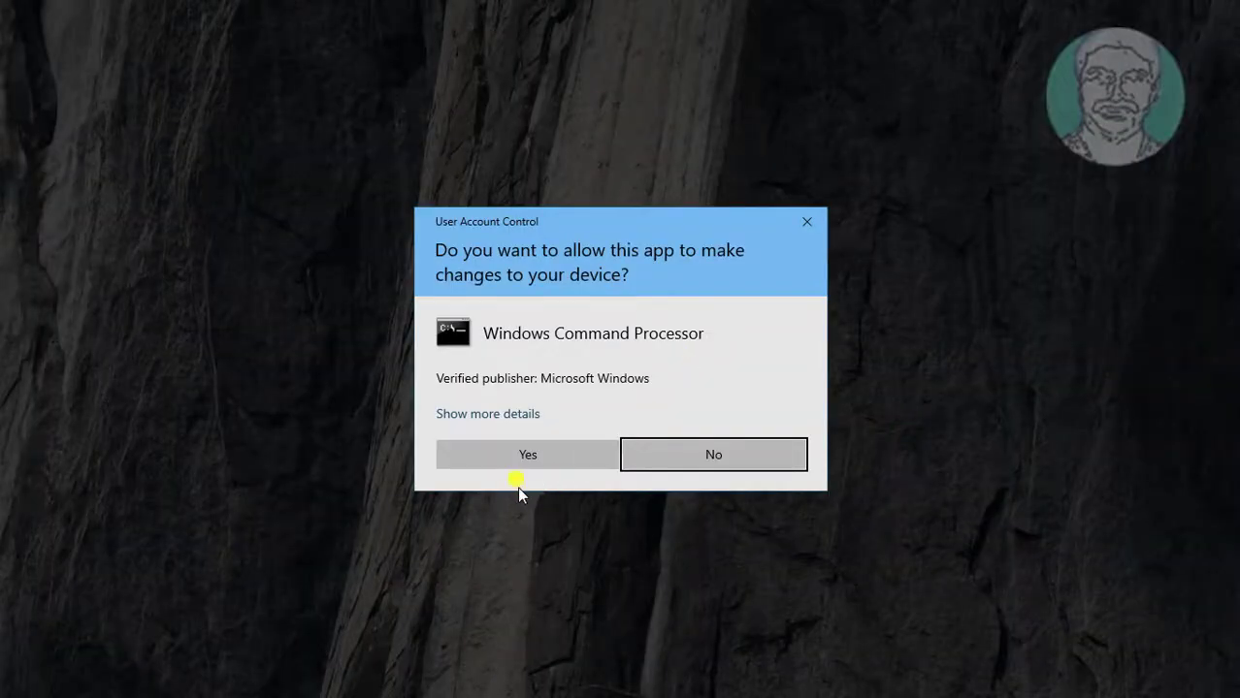
left_click(527, 454)
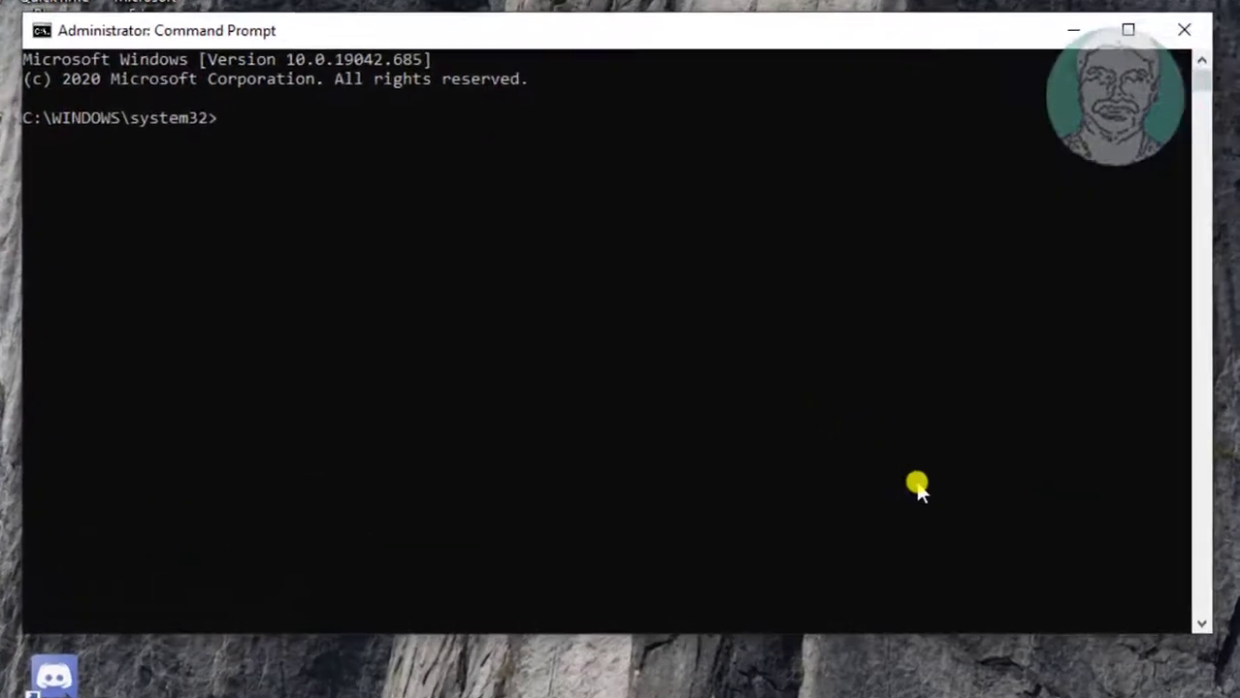
Run 'dism.exe /online /cleanup-image /scanhealth' and wait for it to report no corruption
type("di")
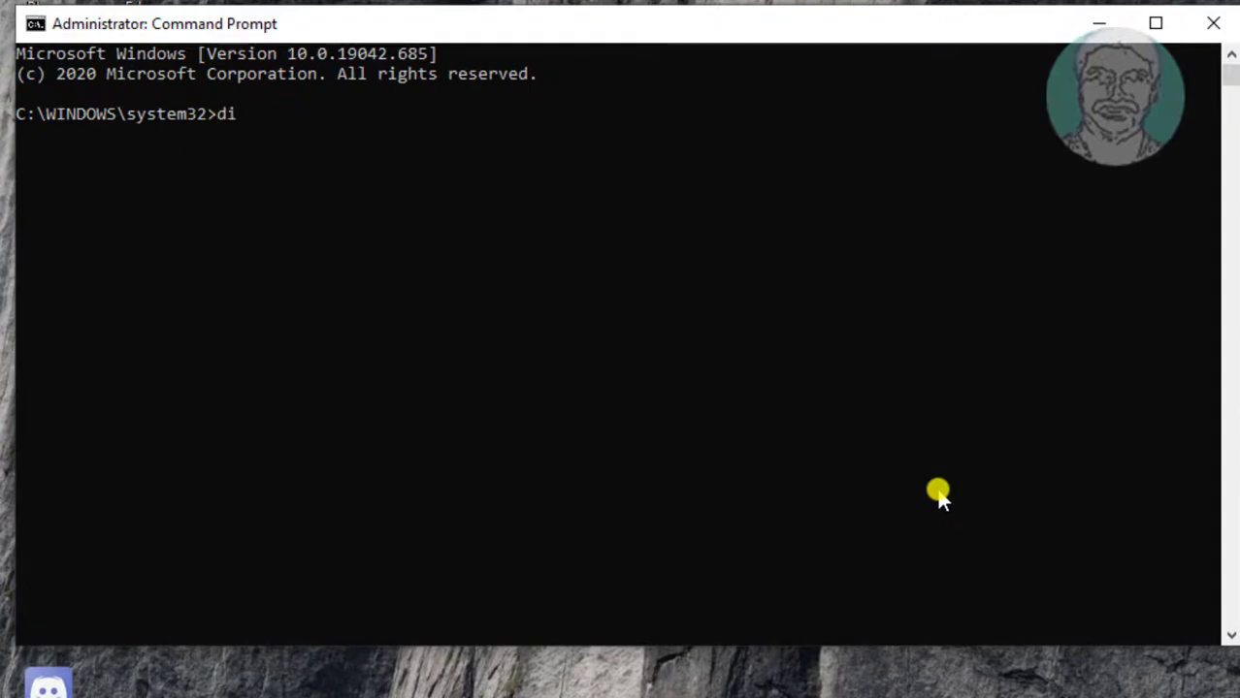
type("sm.exe")
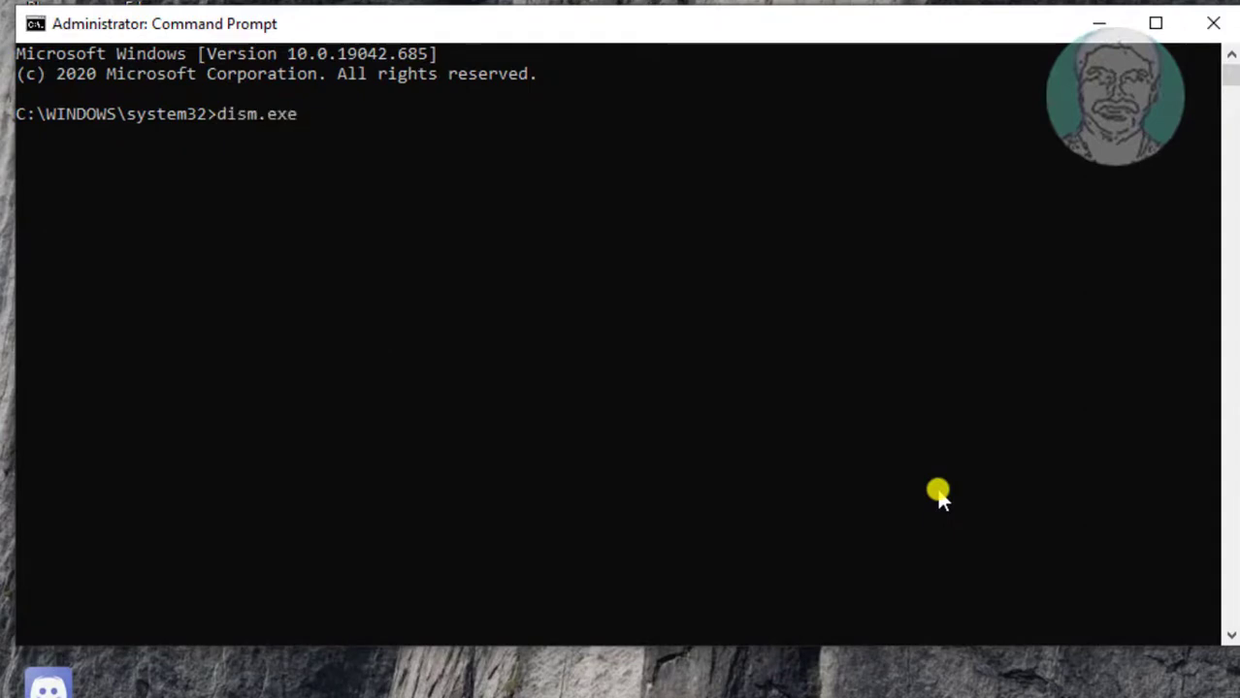
type("/o")
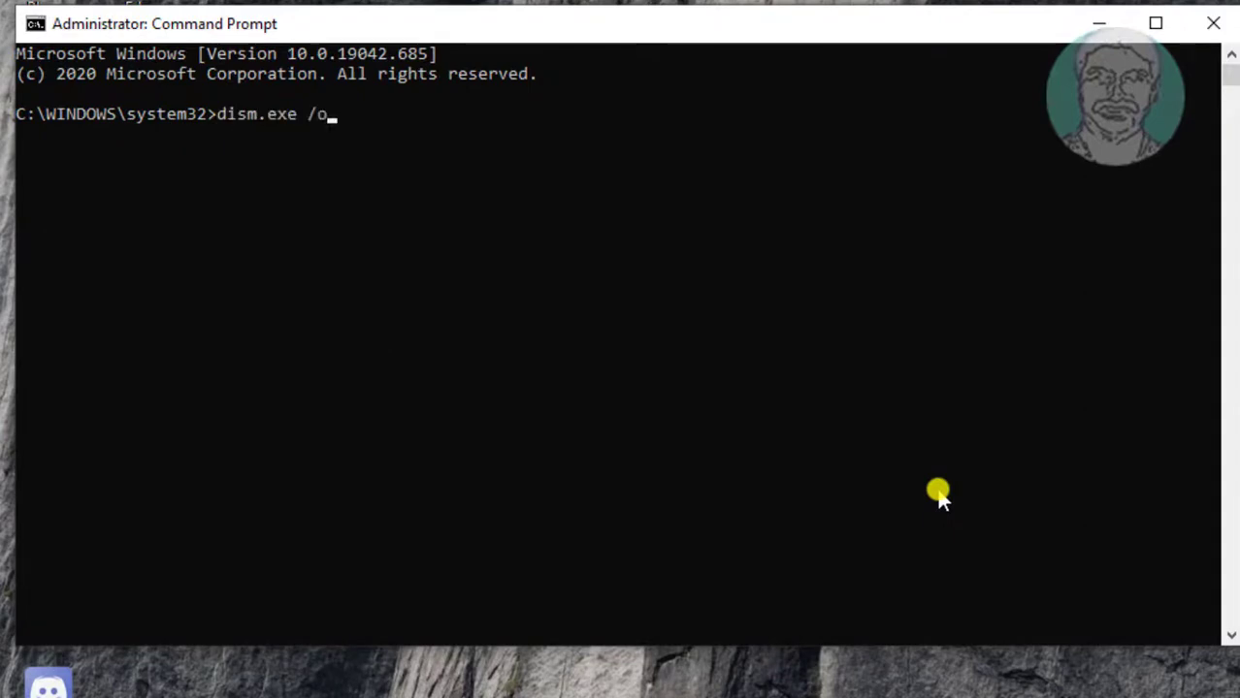
type("nline")
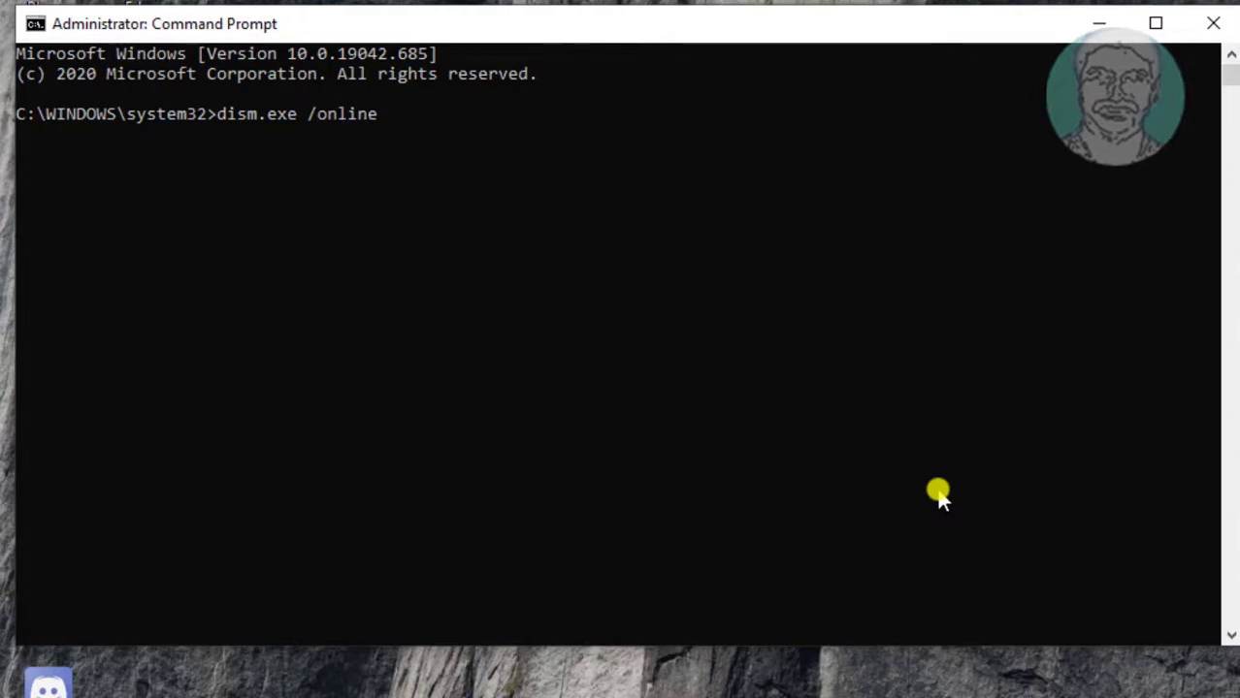
type("/clean")
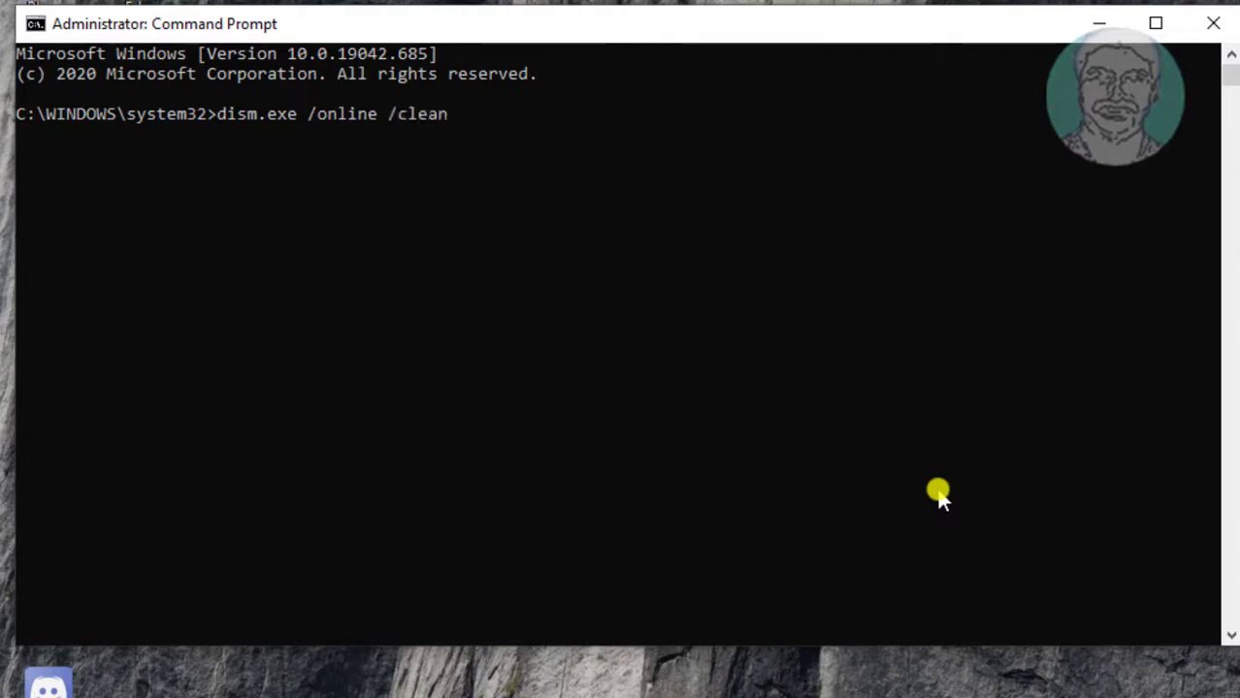
type("up-")
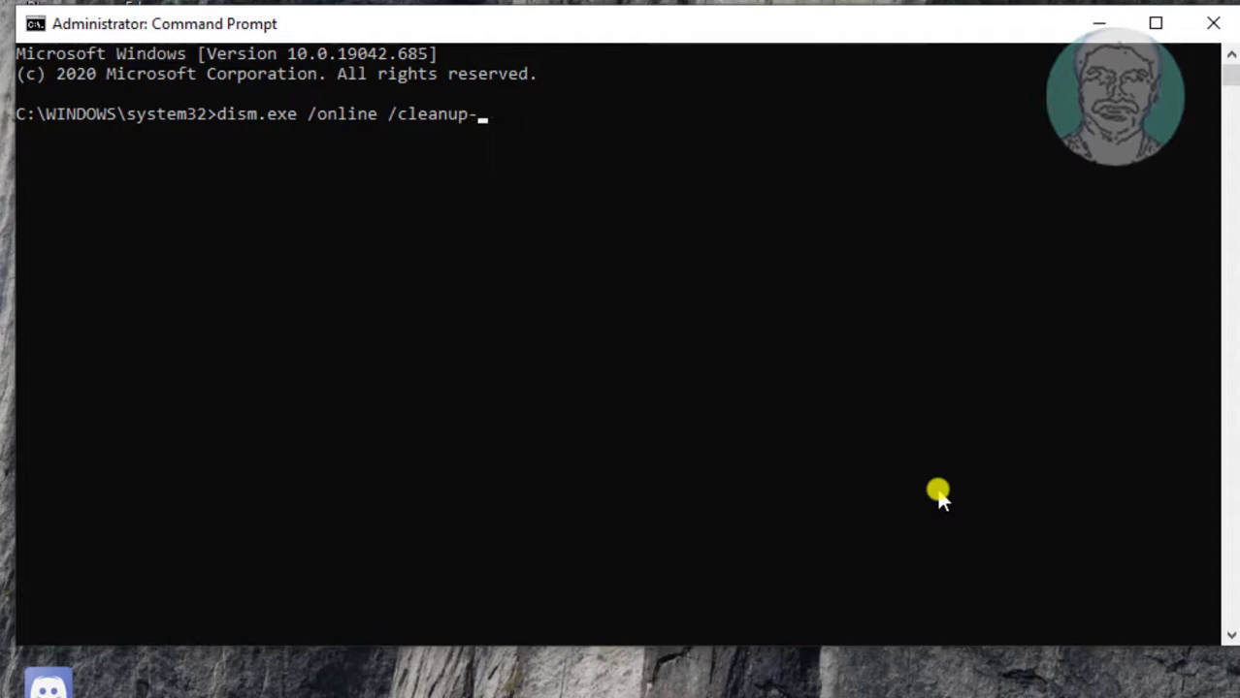
type("image")
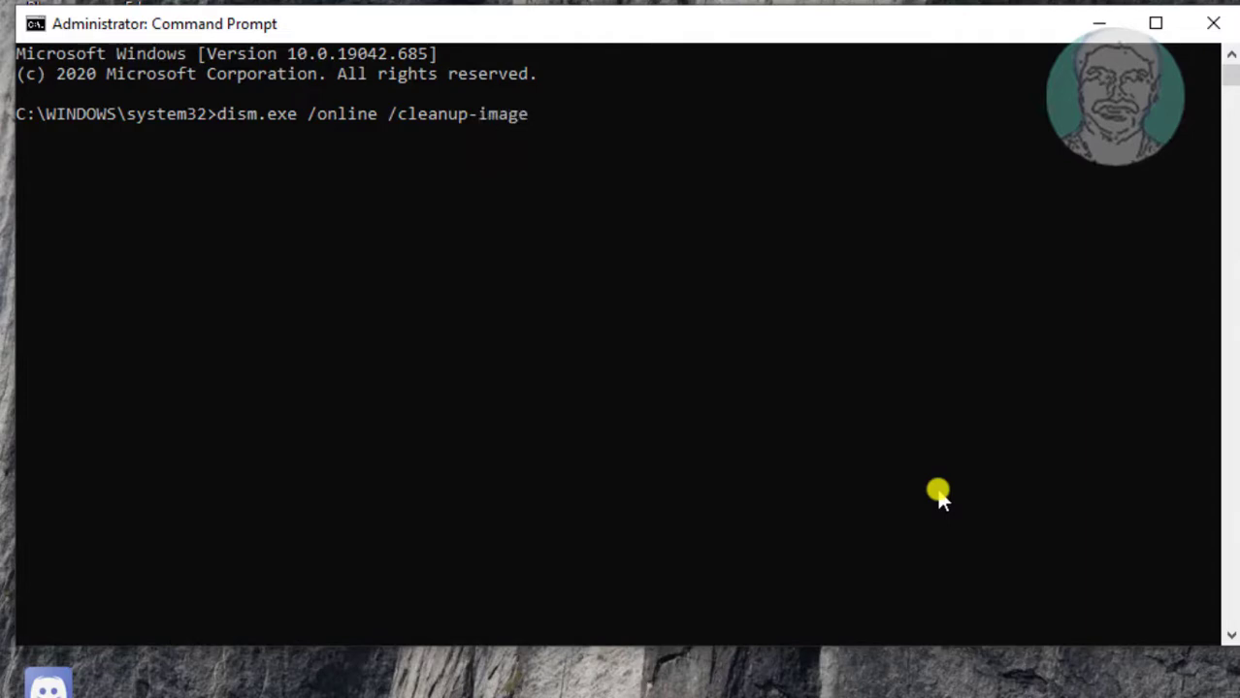
type("/sa")
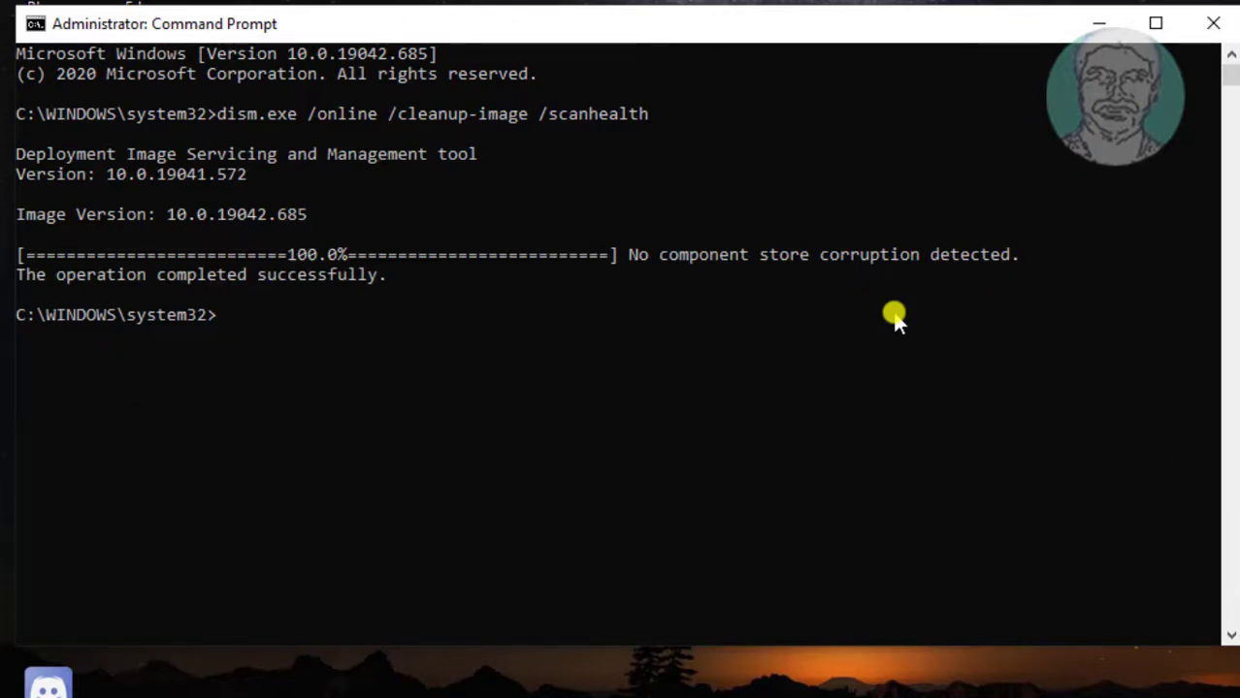
Run 'dism.exe /online /cleanup-image /restorehealth', then close Command Prompt
type("dism.exe")
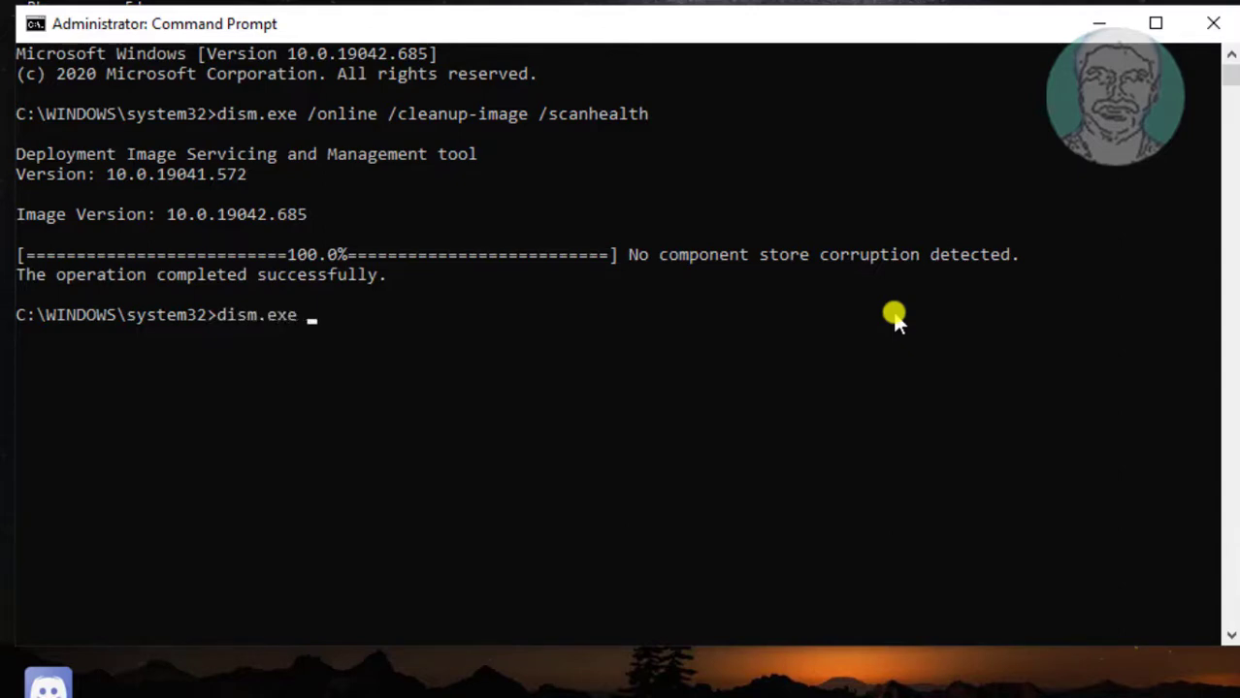
type("/online /")
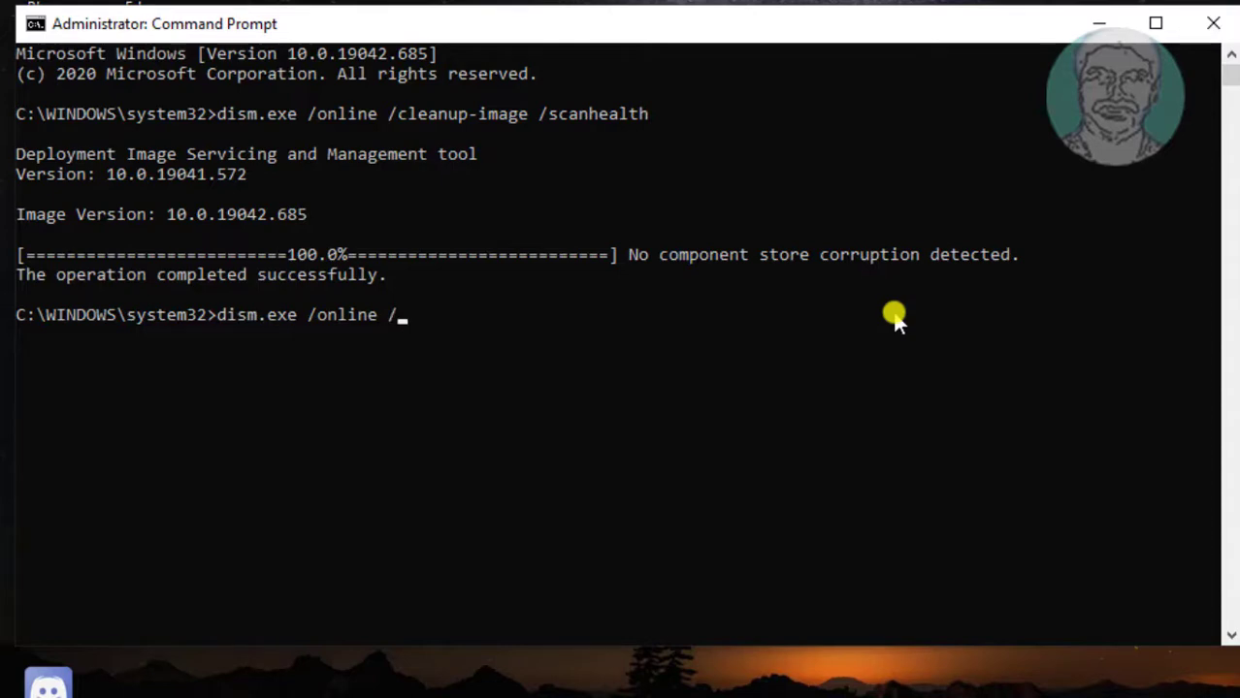
type("cleanup")
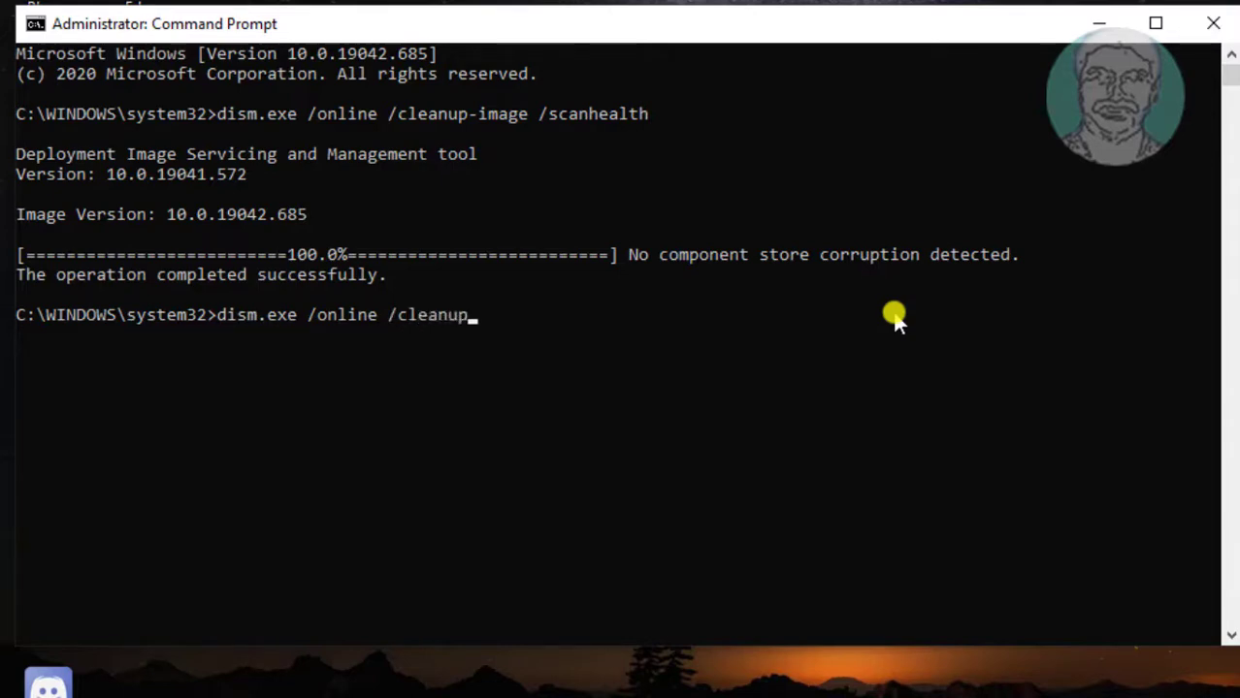
type("-image")
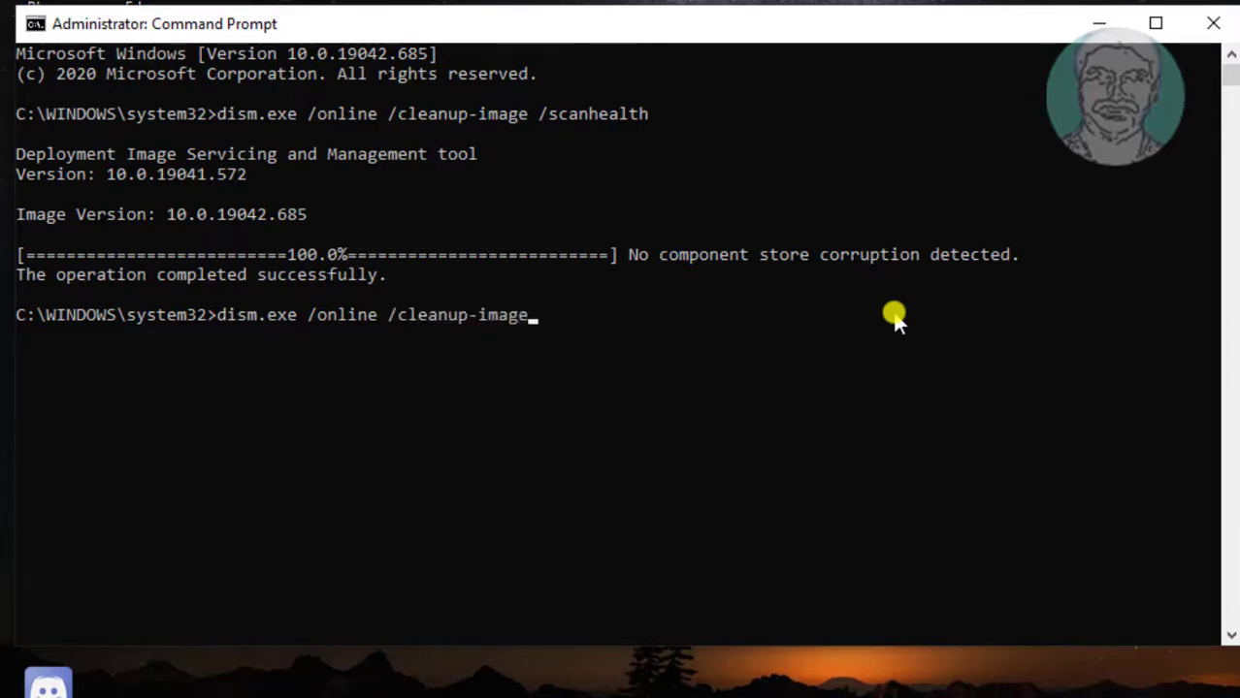
type("/restor")
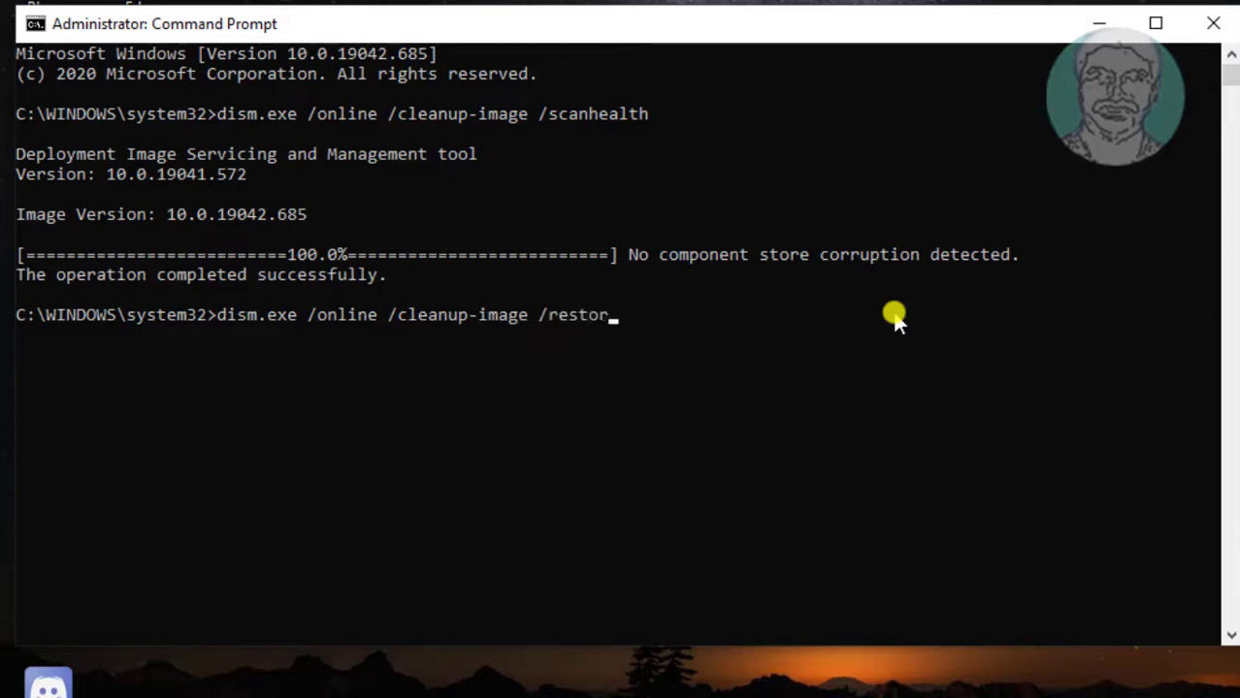
type("ehealth")
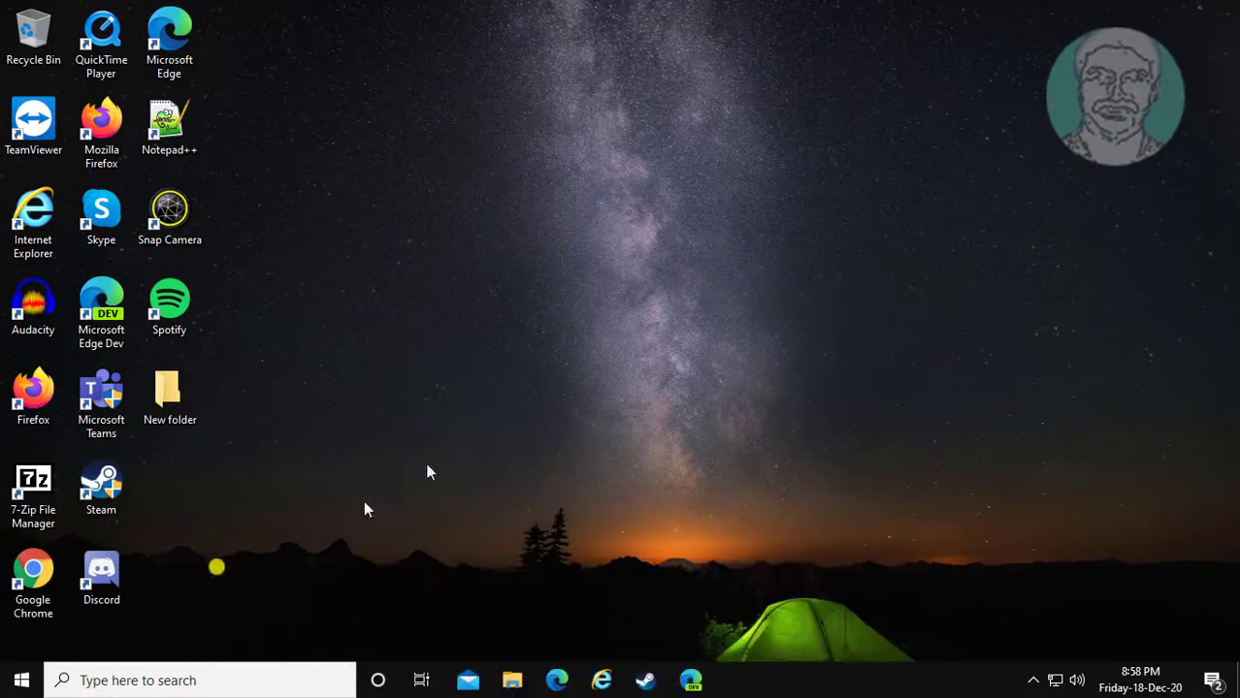
Restart the computer from the Start menu's power options
left_click(22, 680)
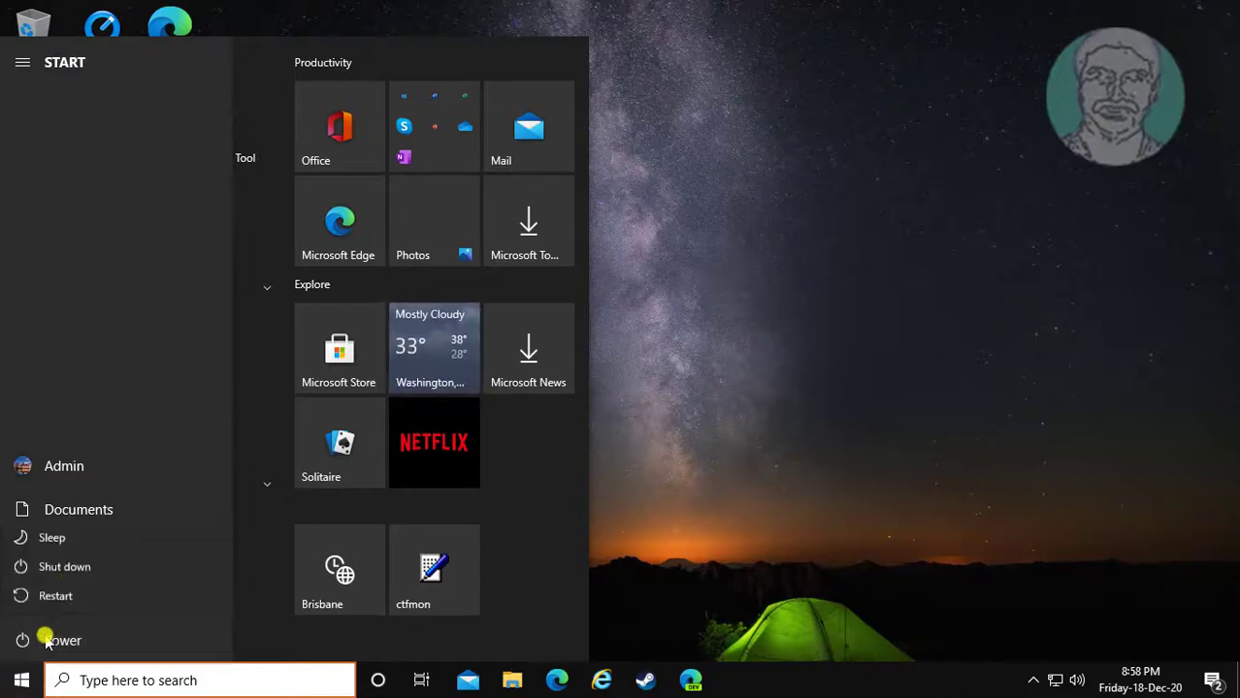
left_click(23, 62)
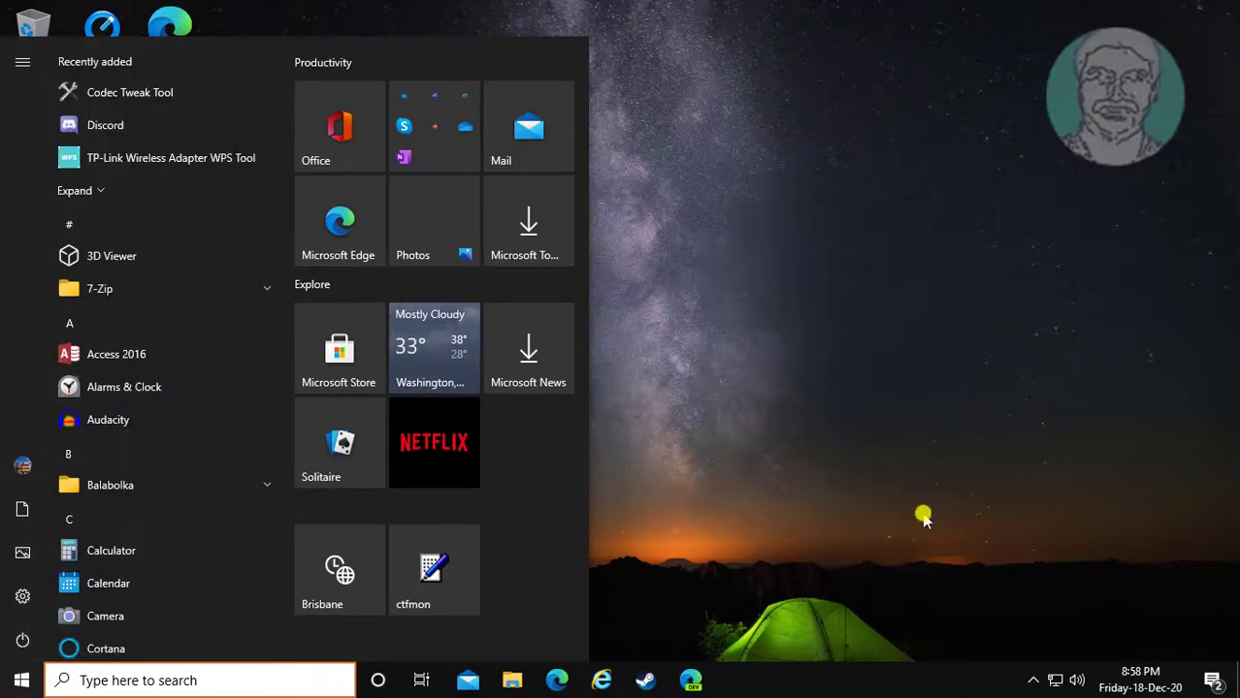